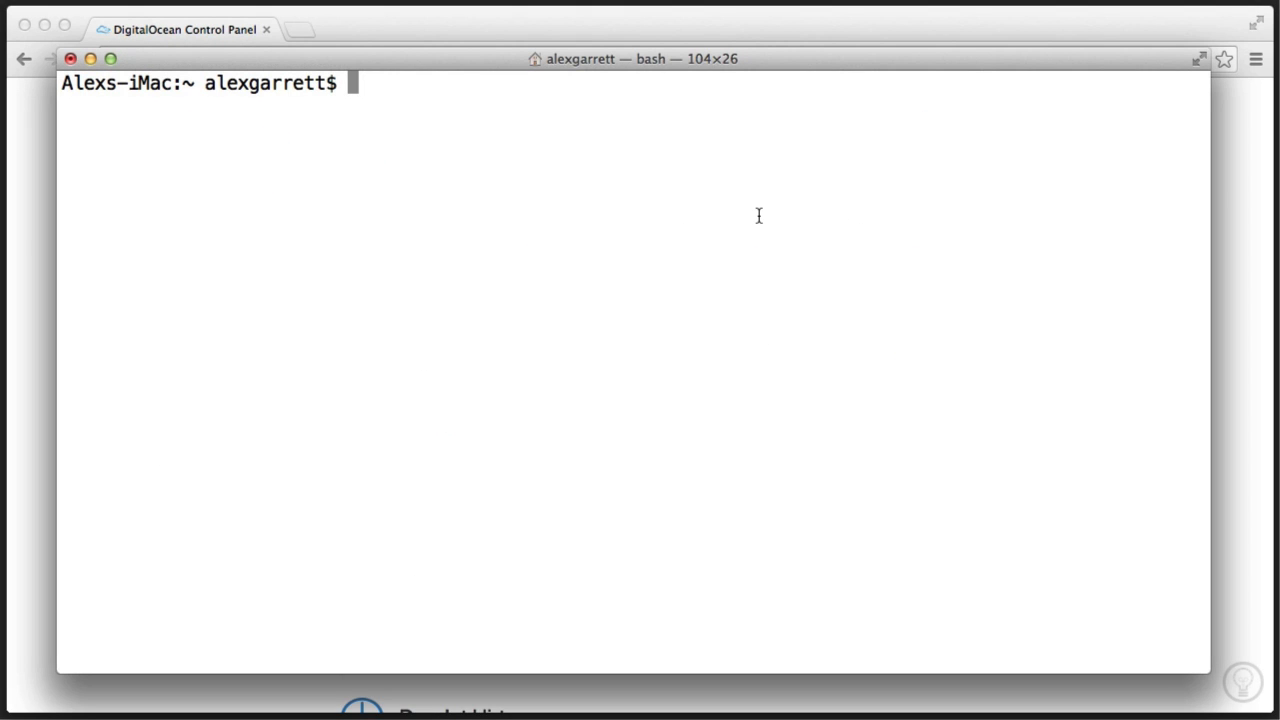
text(ssh)
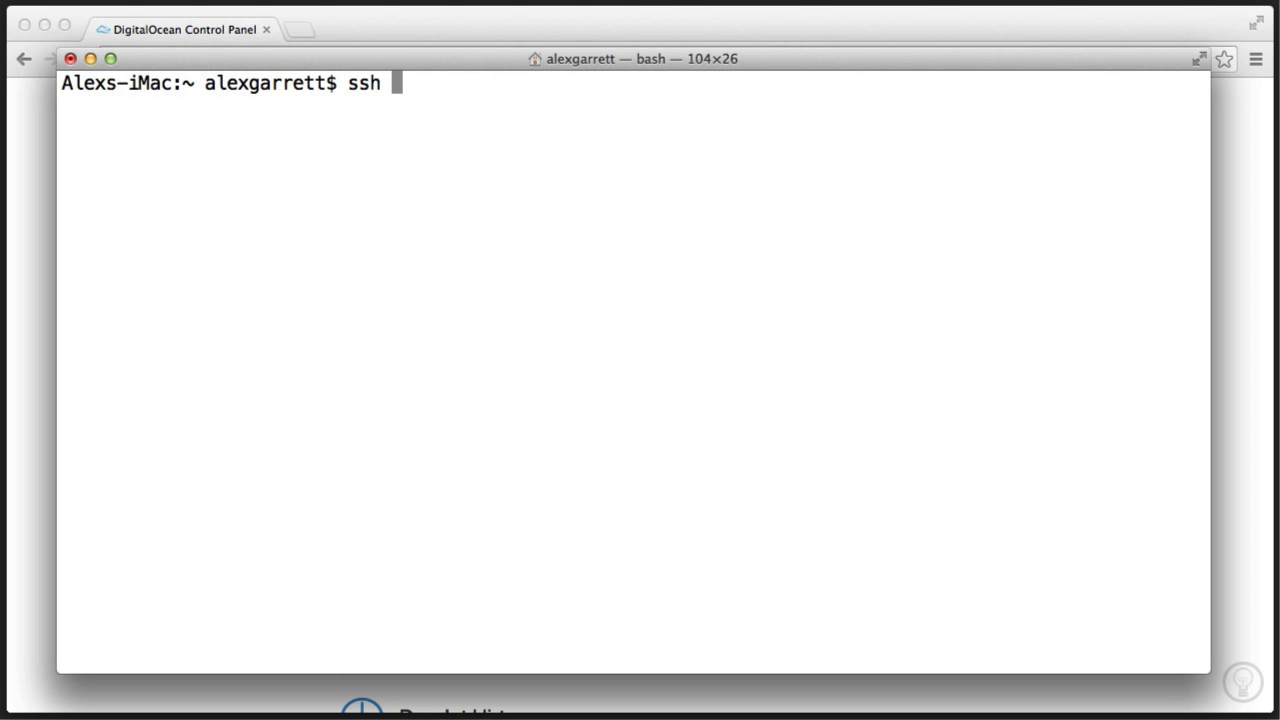
text(root)
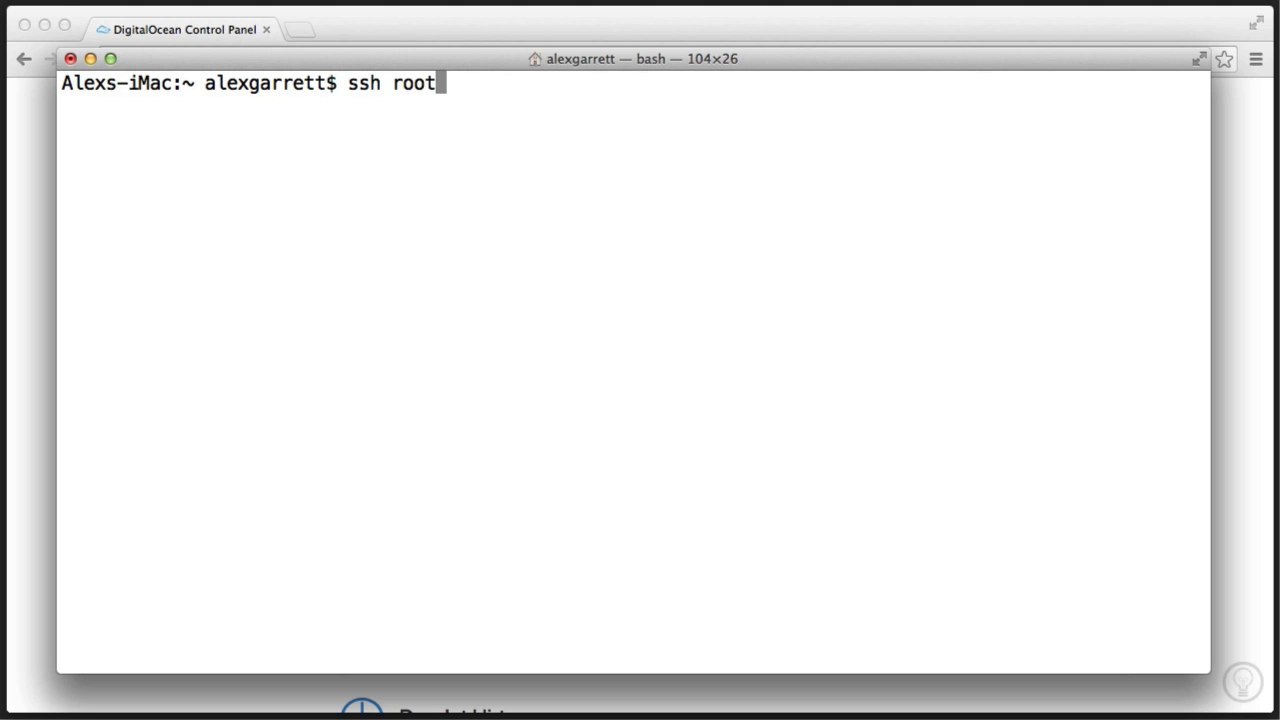
text(@)
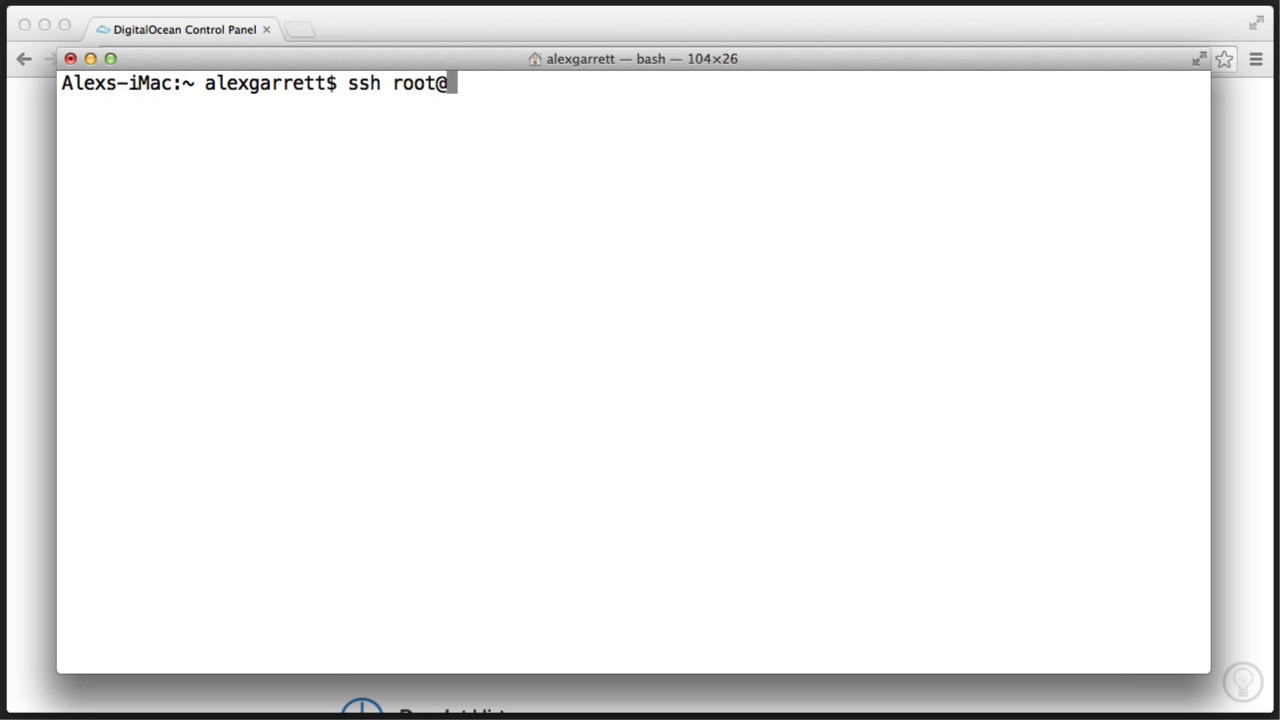
text(107.)
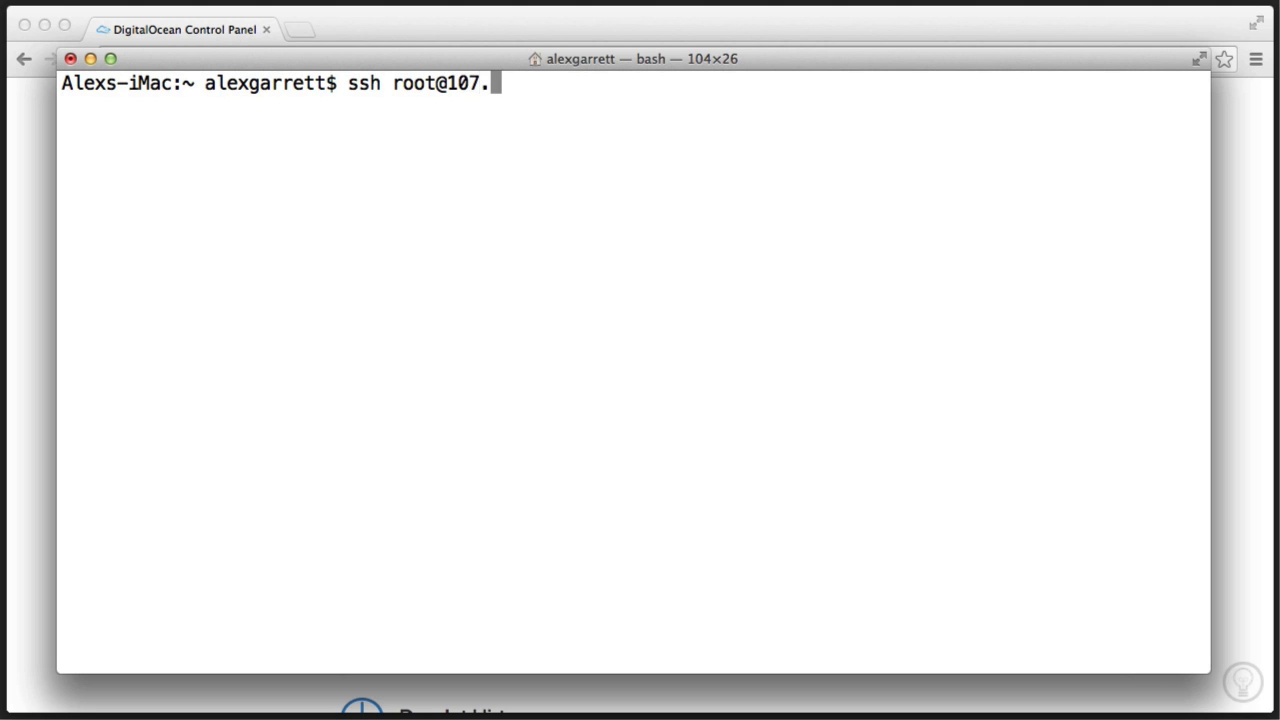
text(170.10)
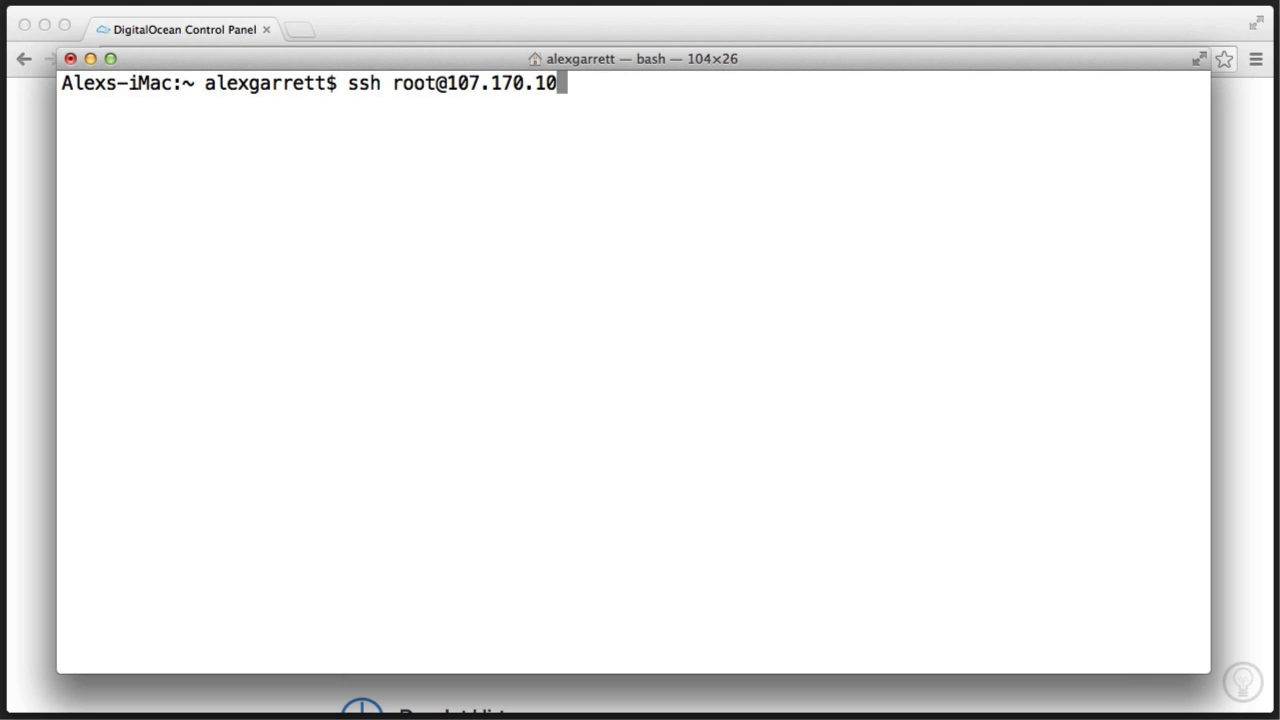
text(6.231)
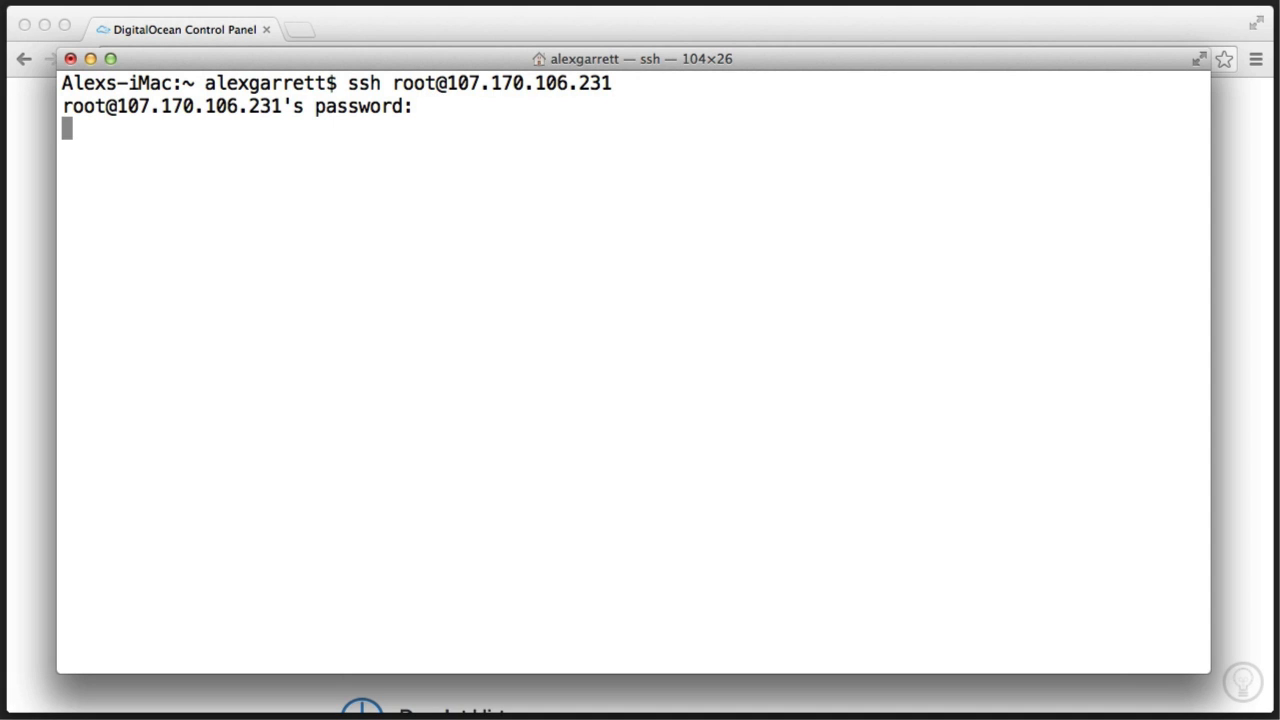
Submit the root password to complete the login to the Ubuntu server.
key(Return)
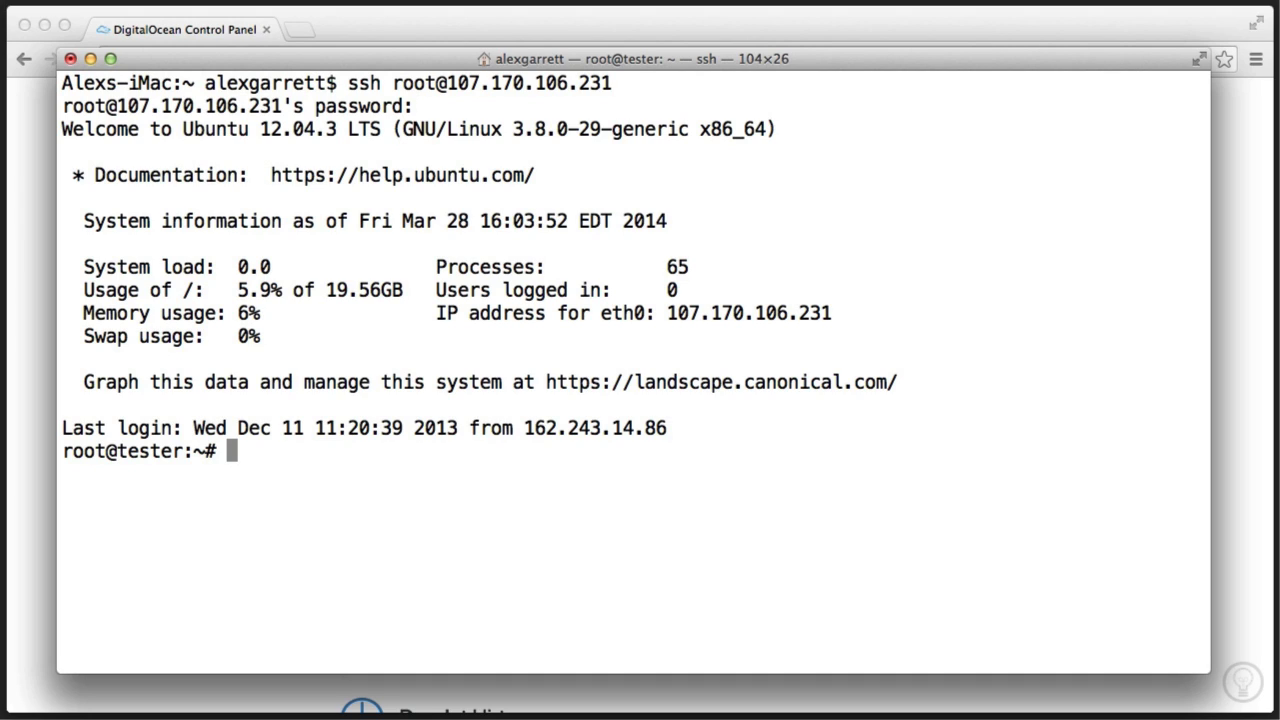
mouse_move(754, 506)
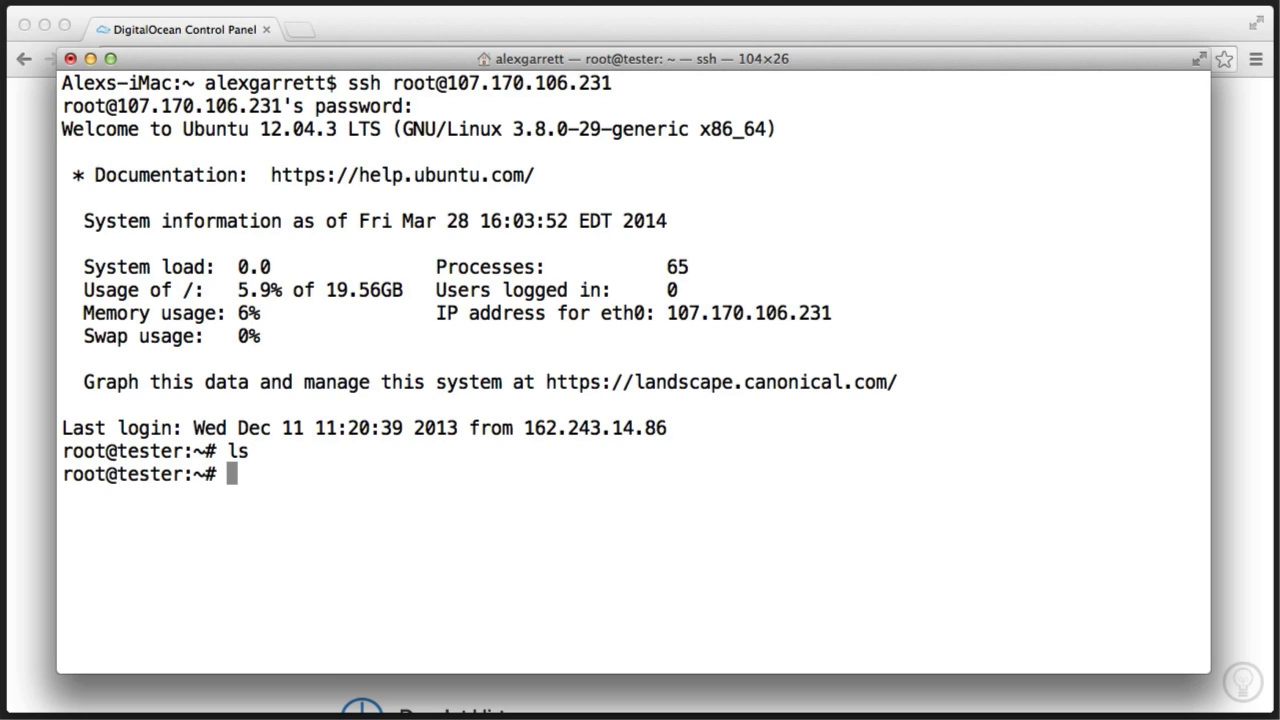
Begin a cd command after the empty home-directory listing.
text(cd)
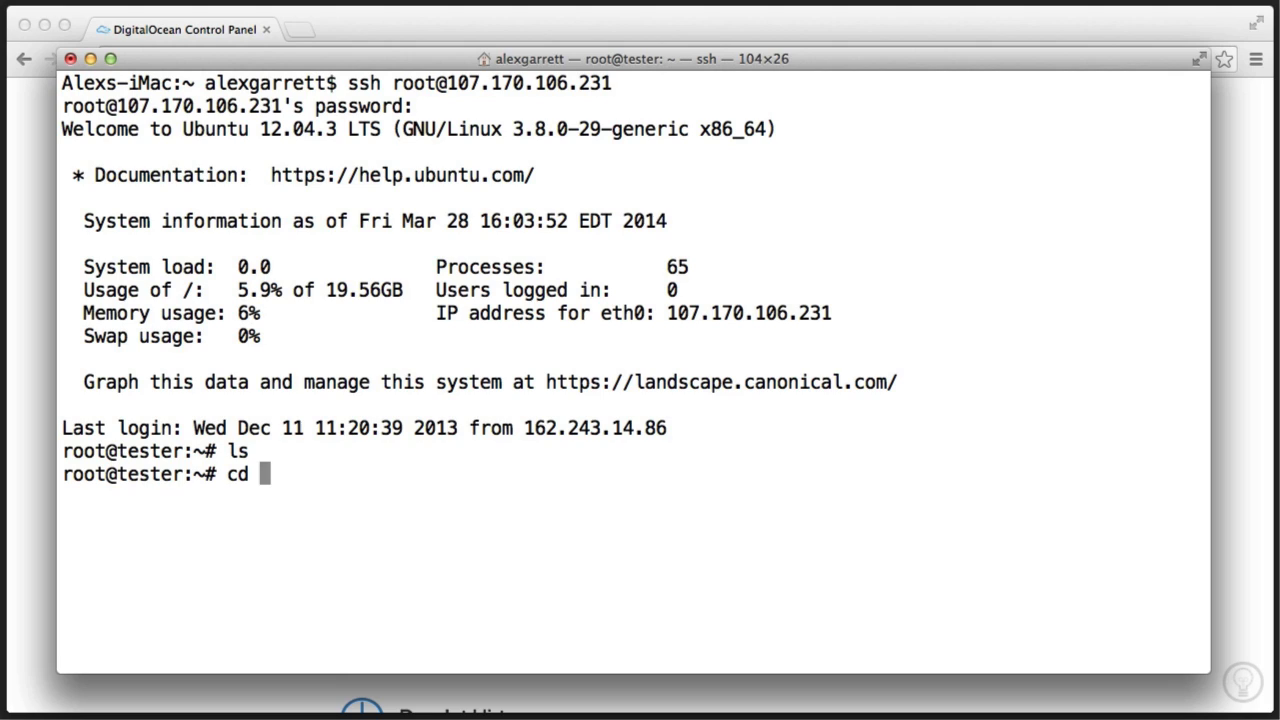